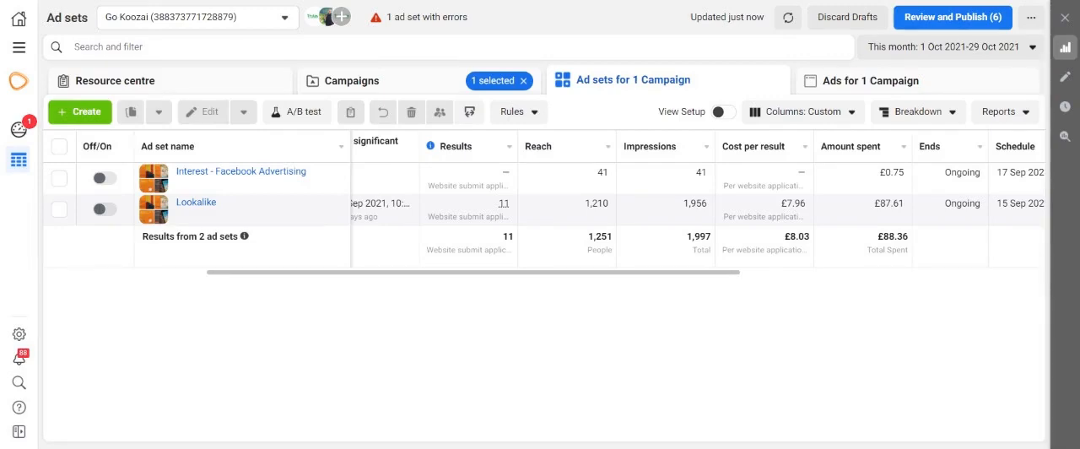
pyautogui.moveTo(496, 293)
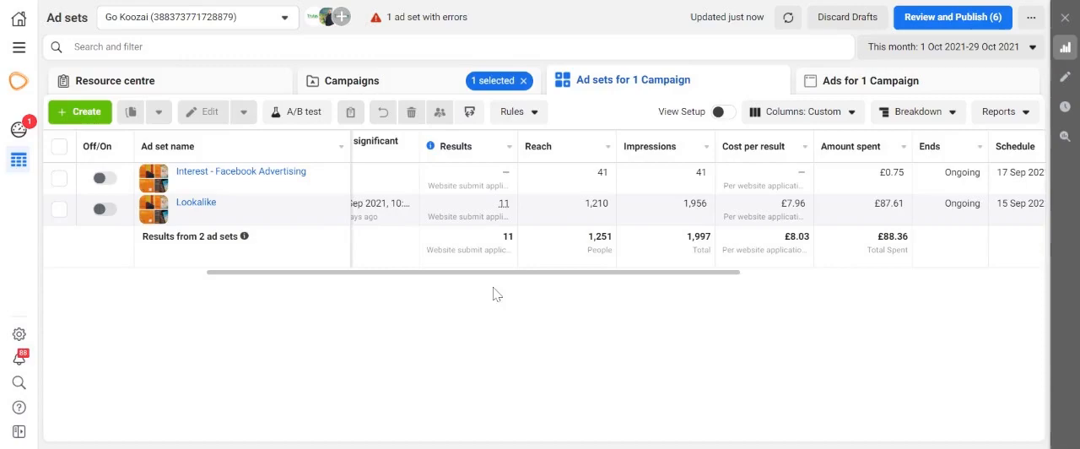
# View the charts for the Interest - Facebook Advertising ad set and scroll through spend, reach and saturation.
pyautogui.hscroll(-3)
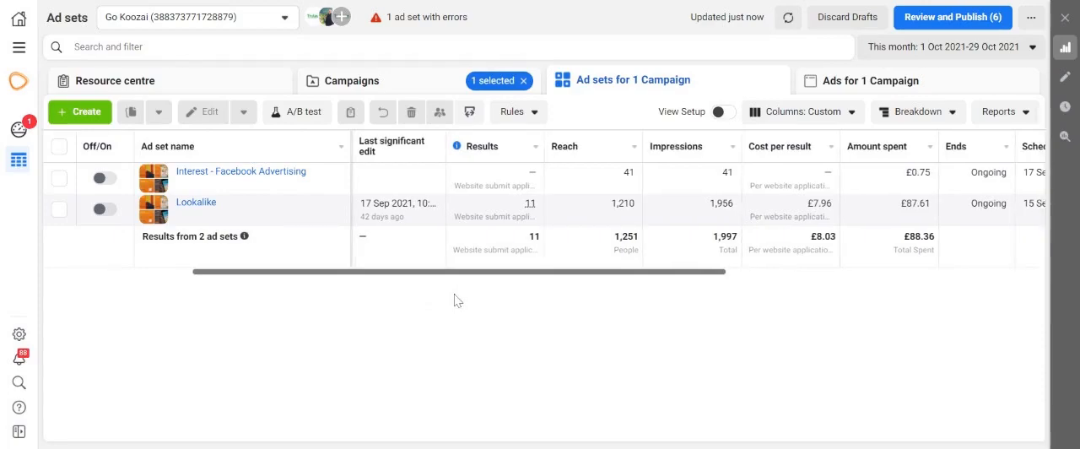
pyautogui.moveTo(378, 300)
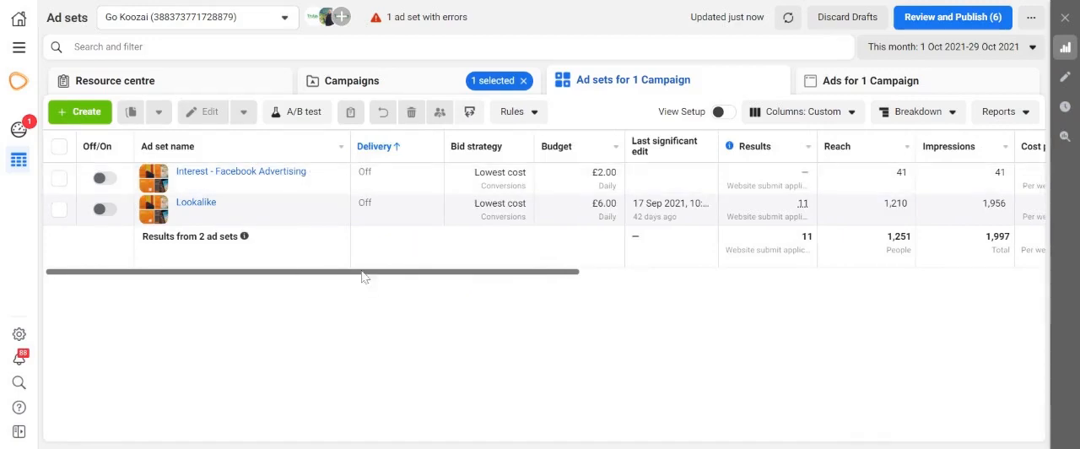
pyautogui.moveTo(233, 189)
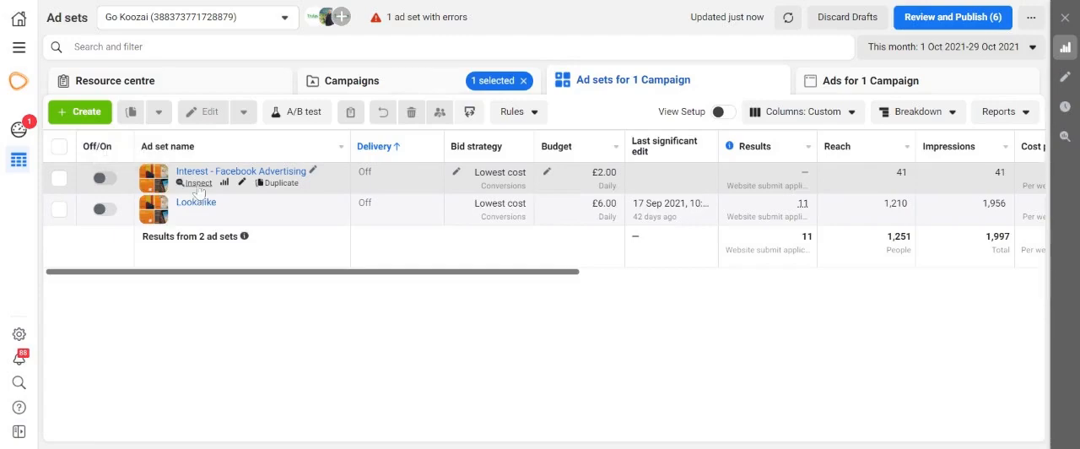
pyautogui.moveTo(225, 182)
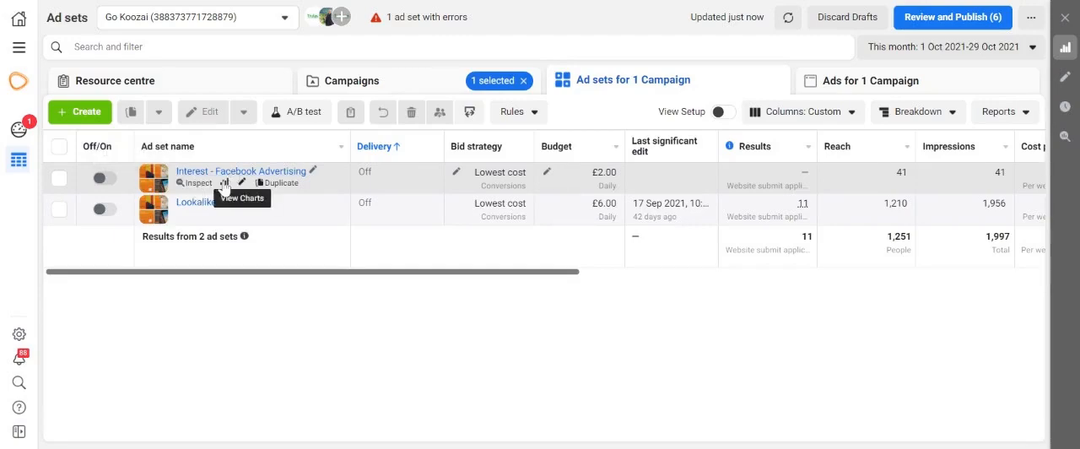
pyautogui.click(243, 171)
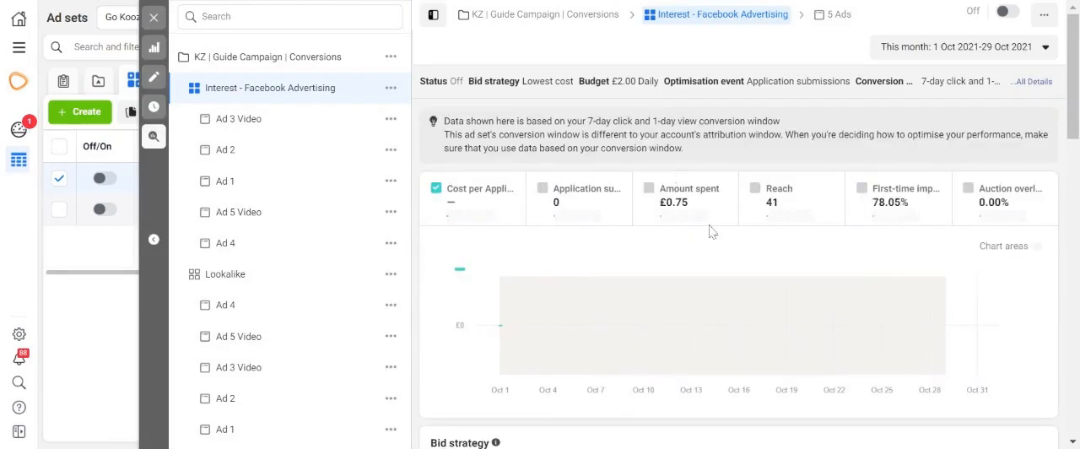
pyautogui.scroll(-3)
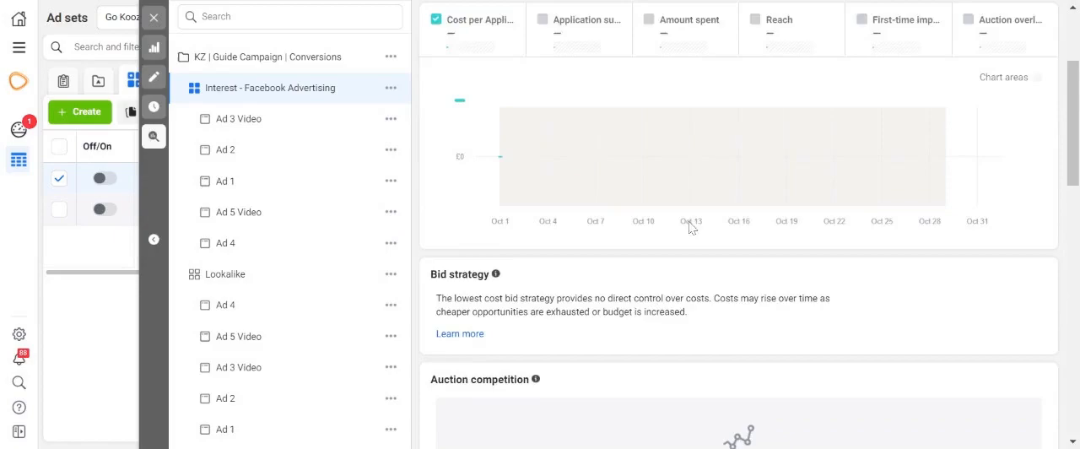
pyautogui.scroll(-3)
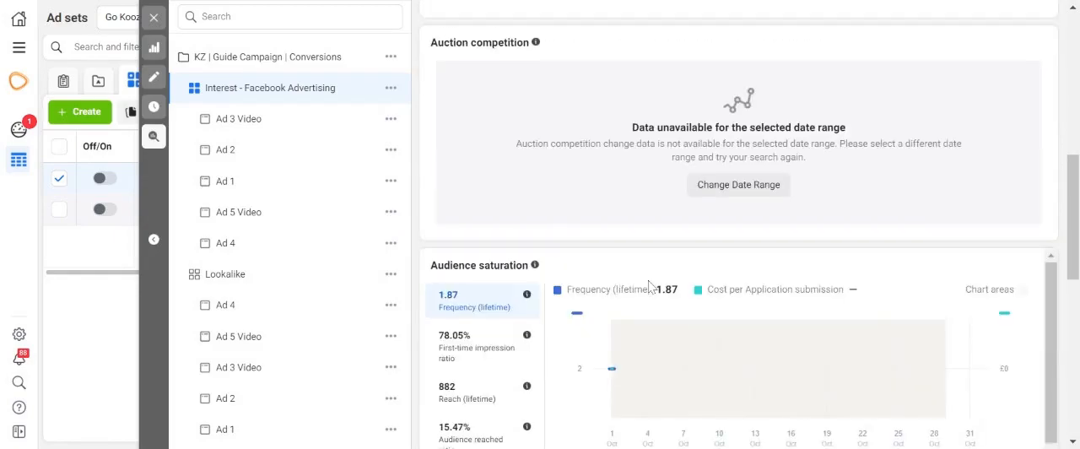
pyautogui.scroll(-3)
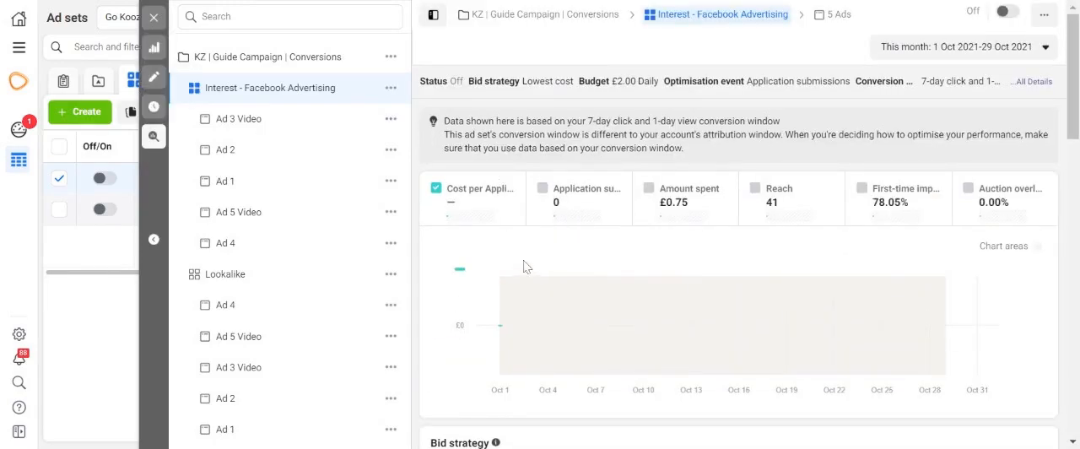
pyautogui.moveTo(154, 106)
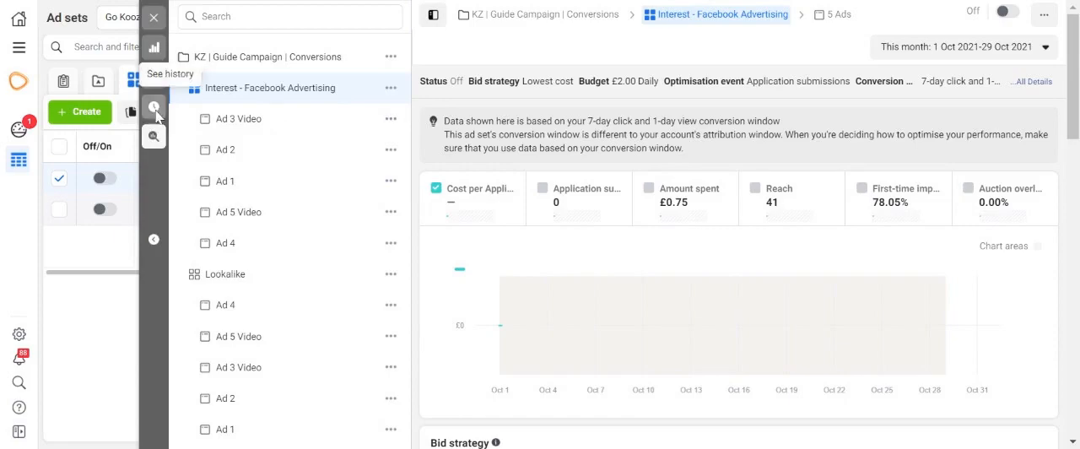
pyautogui.moveTo(153, 137)
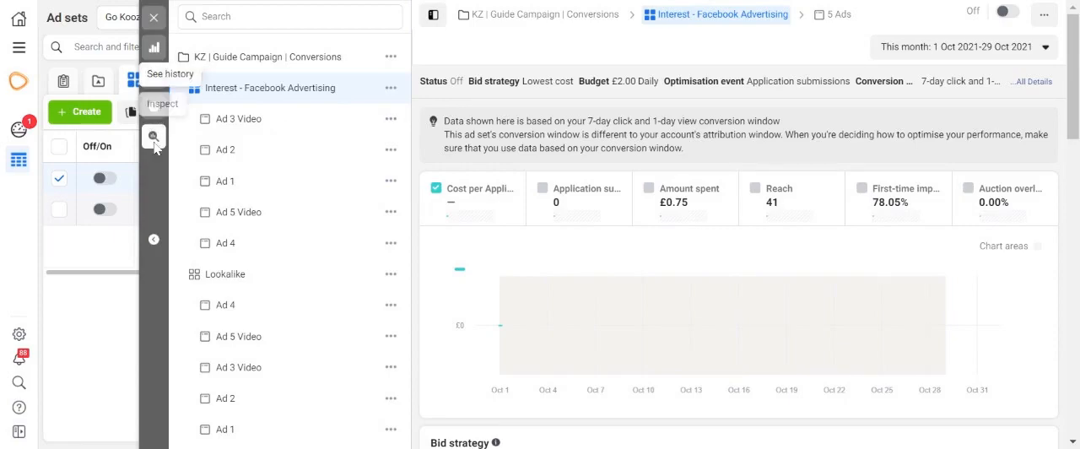
# Show the ad set's change history and widen its date range to 1 Sep–29 Oct 2021.
pyautogui.click(154, 104)
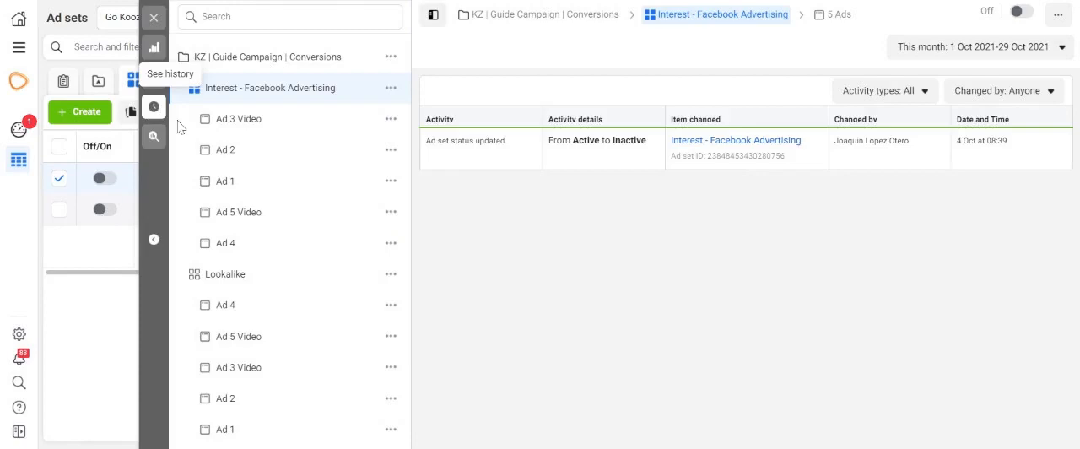
pyautogui.moveTo(801, 231)
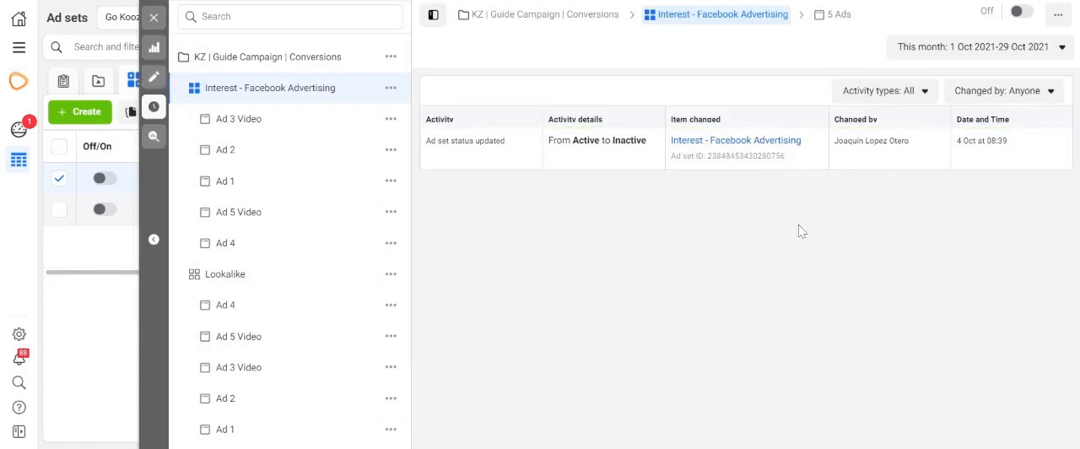
pyautogui.moveTo(668, 186)
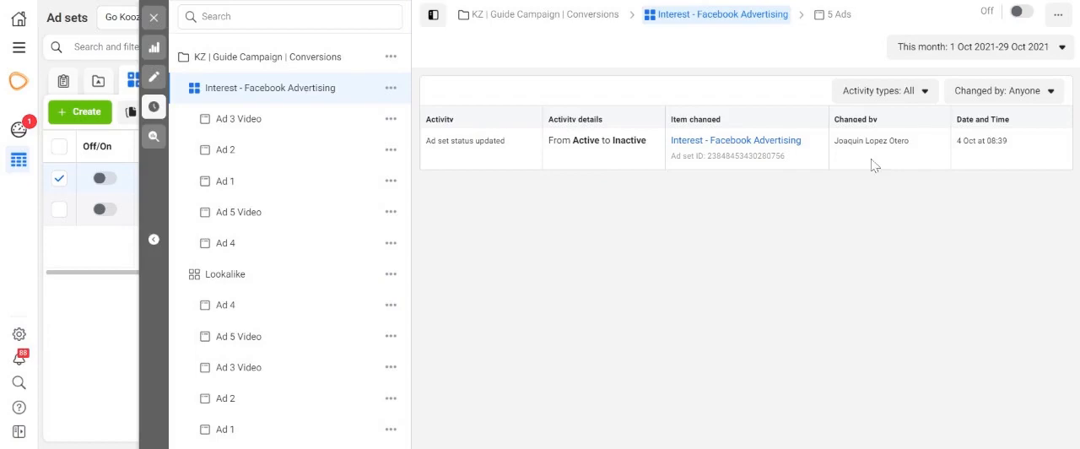
pyautogui.moveTo(713, 172)
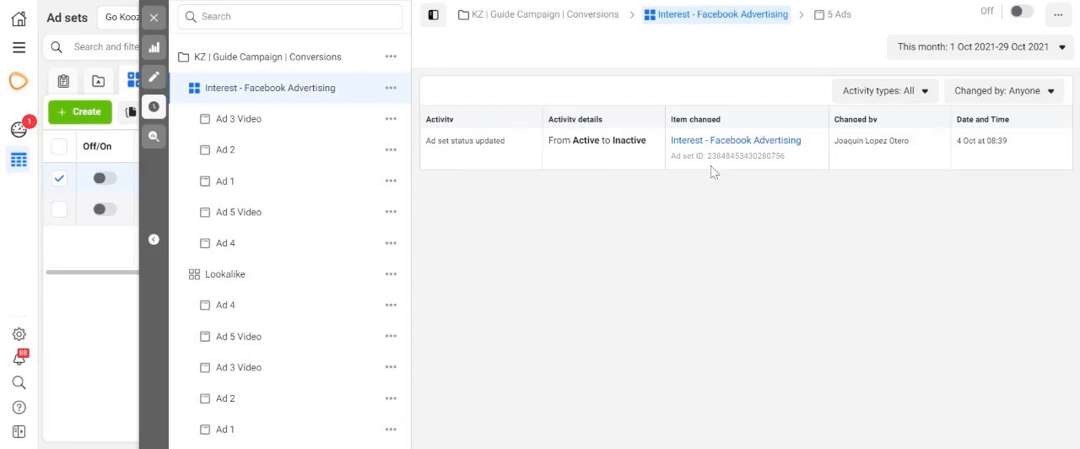
pyautogui.moveTo(975, 158)
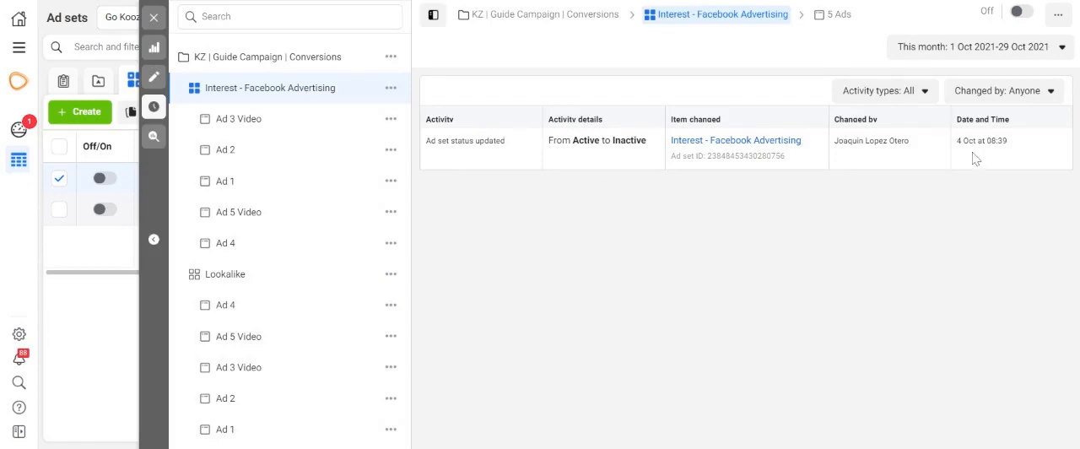
pyautogui.moveTo(995, 167)
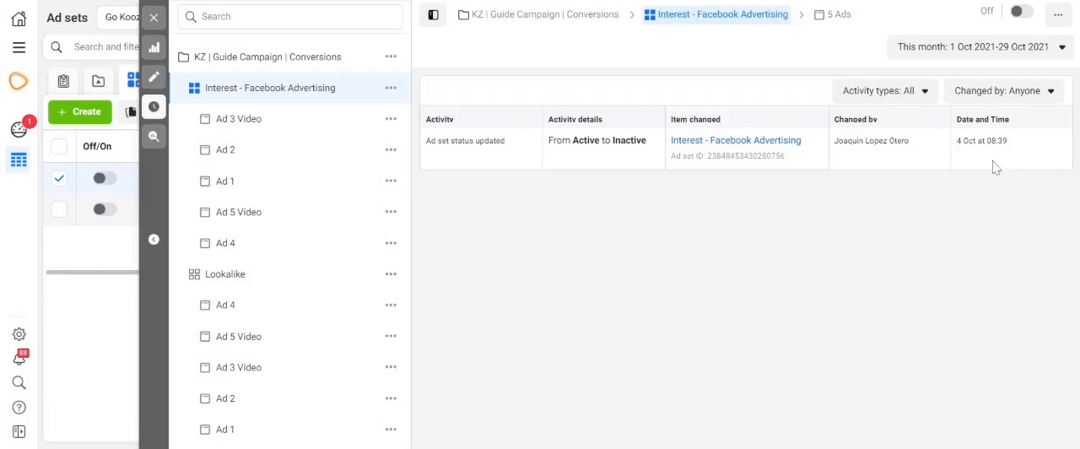
pyautogui.moveTo(1012, 155)
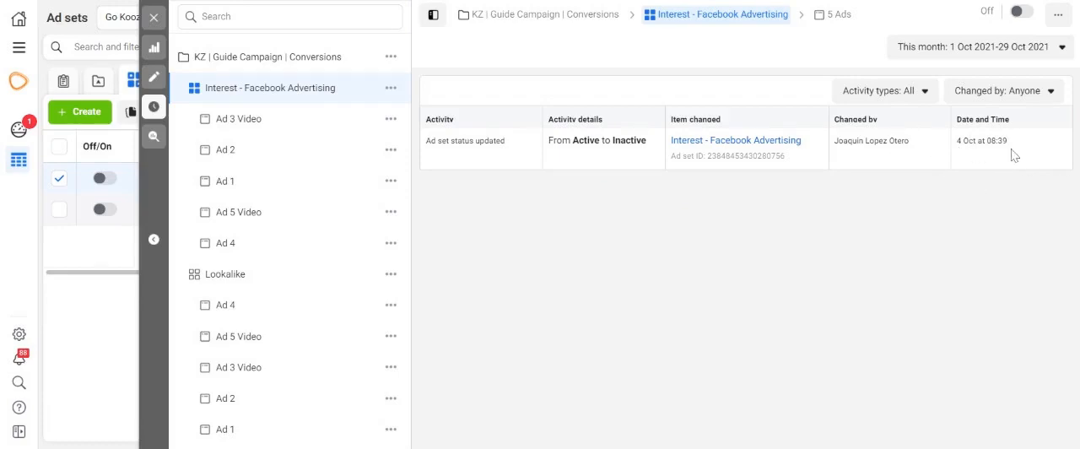
pyautogui.moveTo(729, 186)
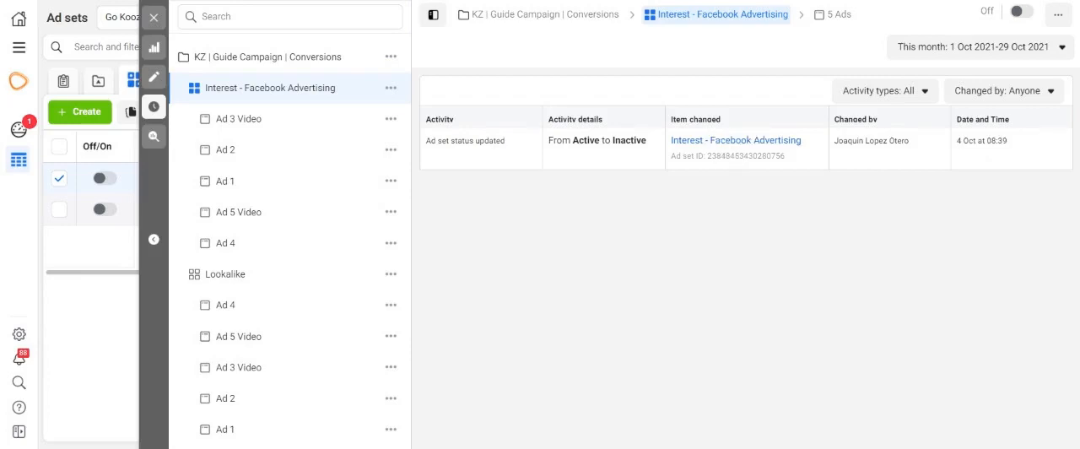
pyautogui.moveTo(631, 165)
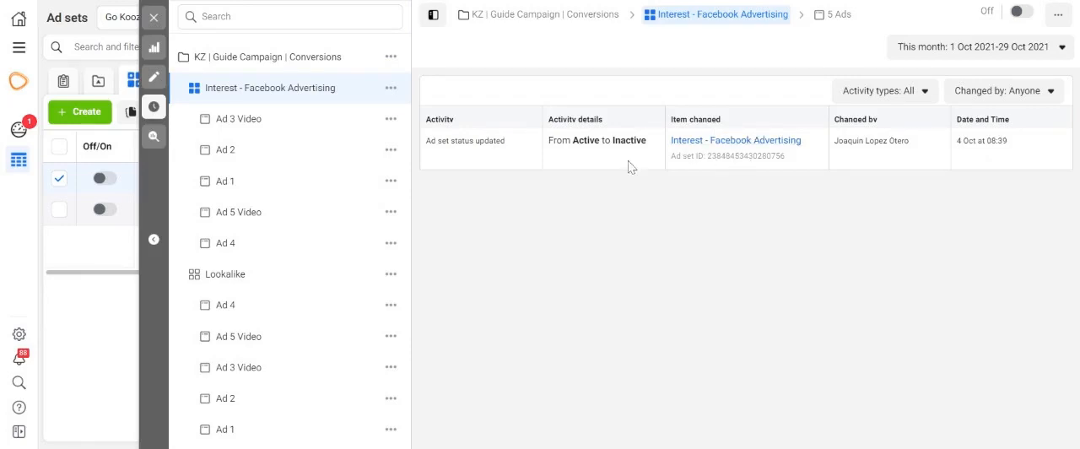
pyautogui.moveTo(577, 152)
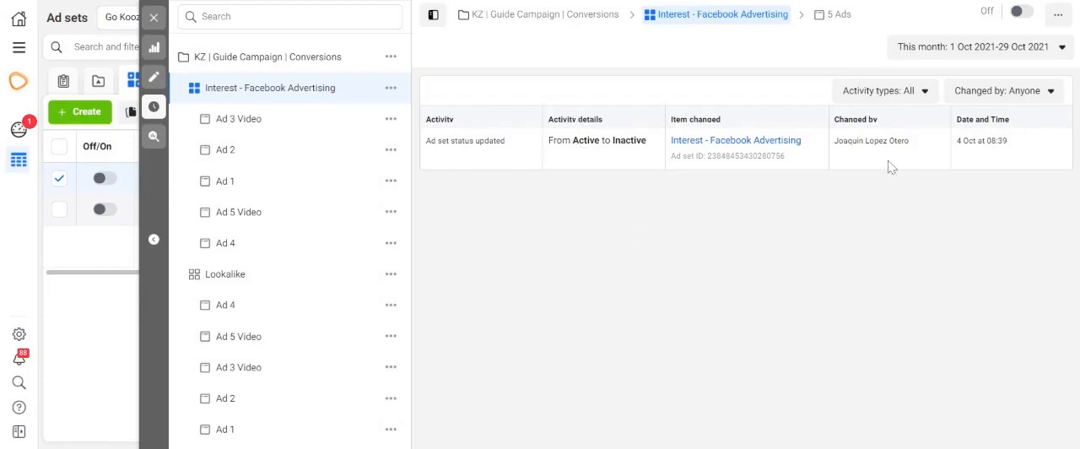
pyautogui.click(978, 47)
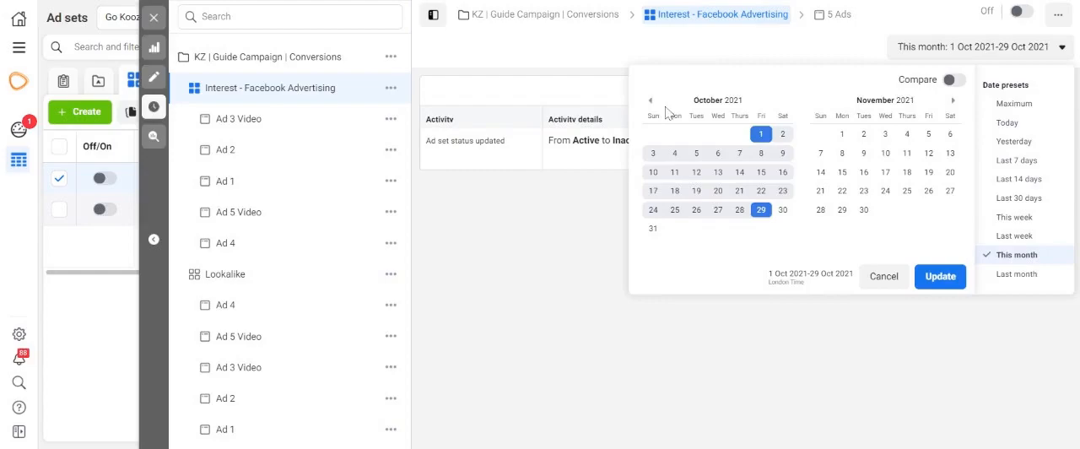
pyautogui.click(652, 100)
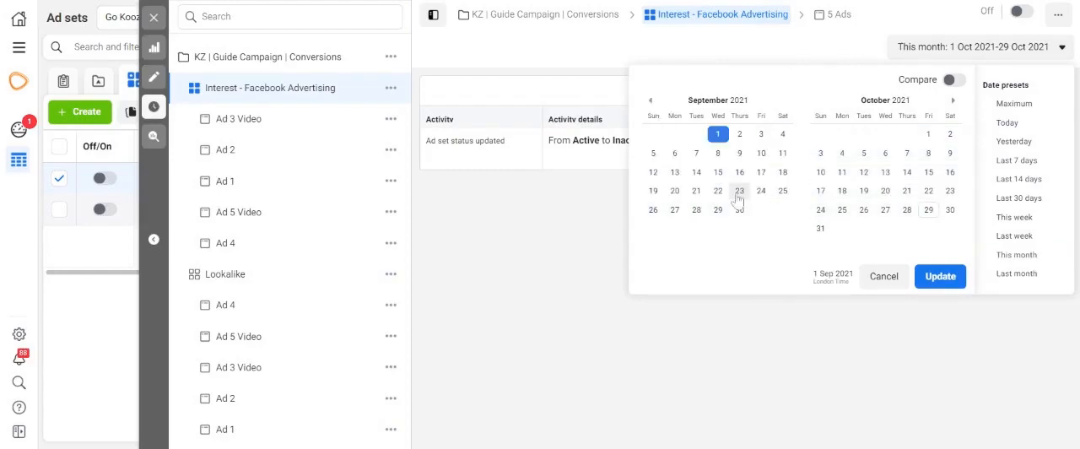
pyautogui.click(938, 277)
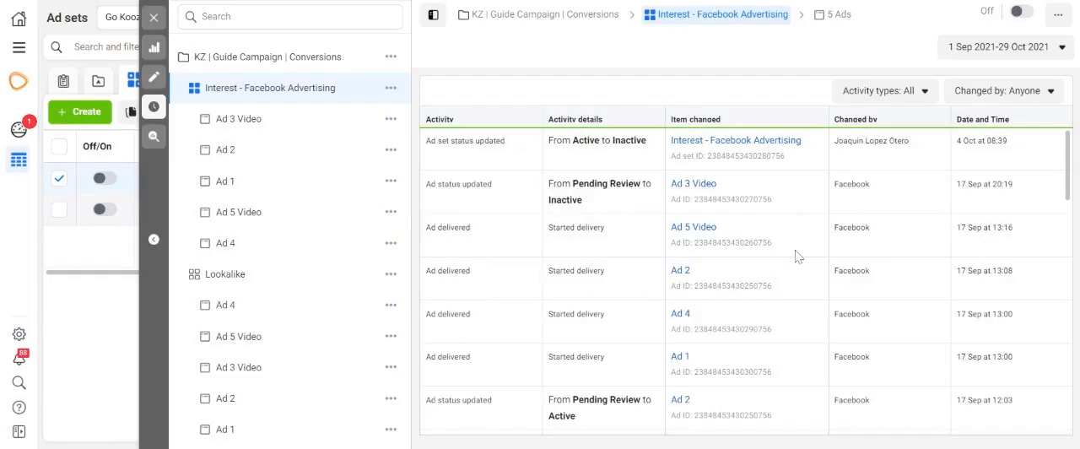
pyautogui.scroll(-3)
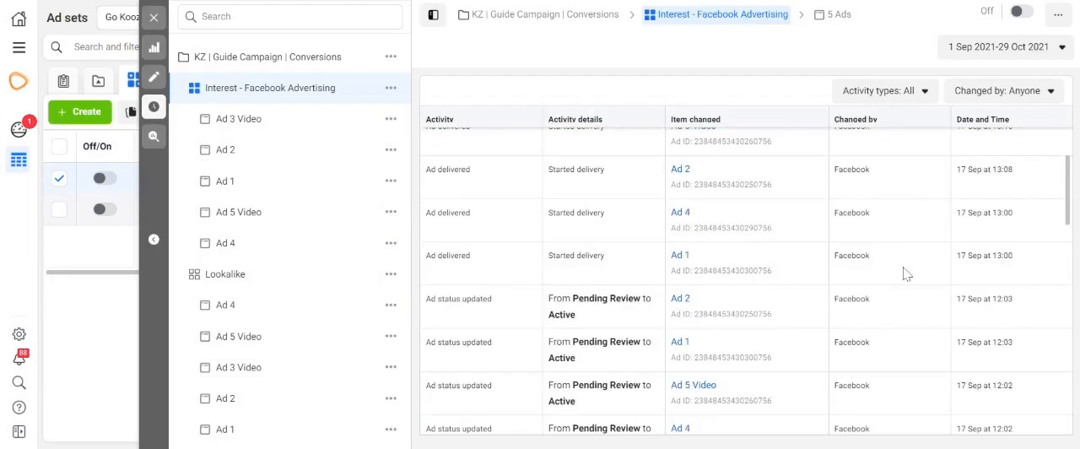
pyautogui.scroll(3)
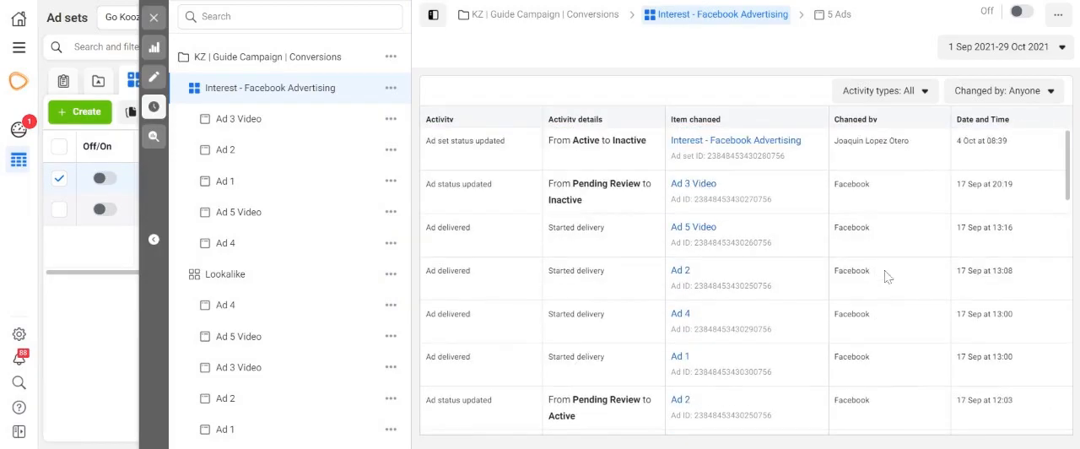
pyautogui.moveTo(606, 194)
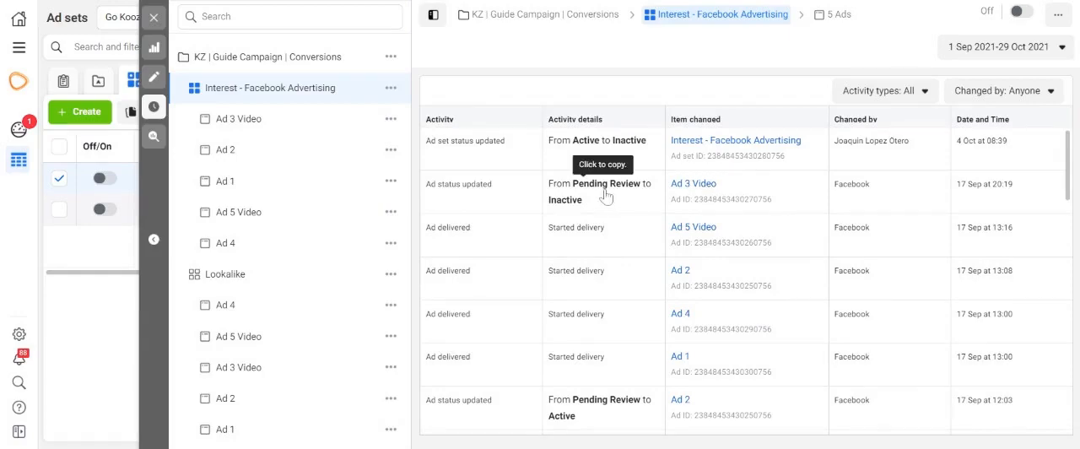
pyautogui.moveTo(606, 202)
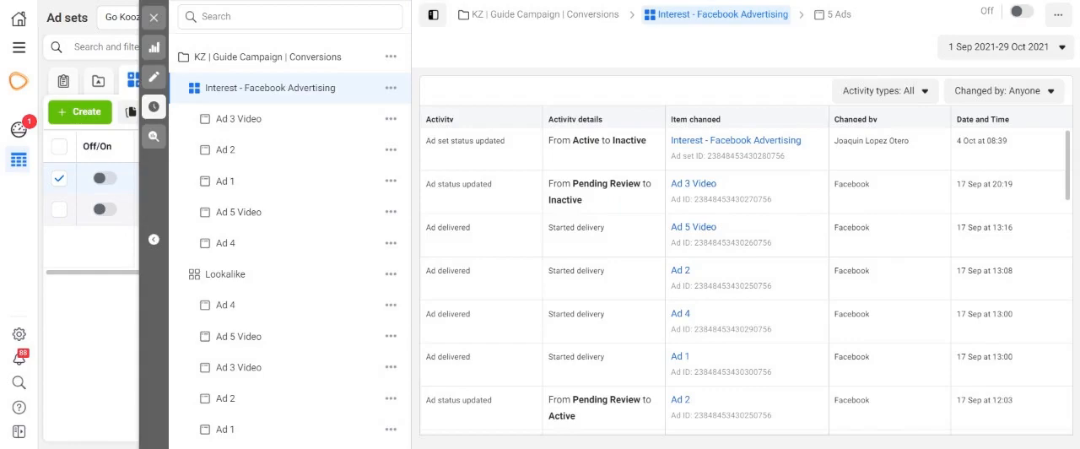
pyautogui.scroll(-3)
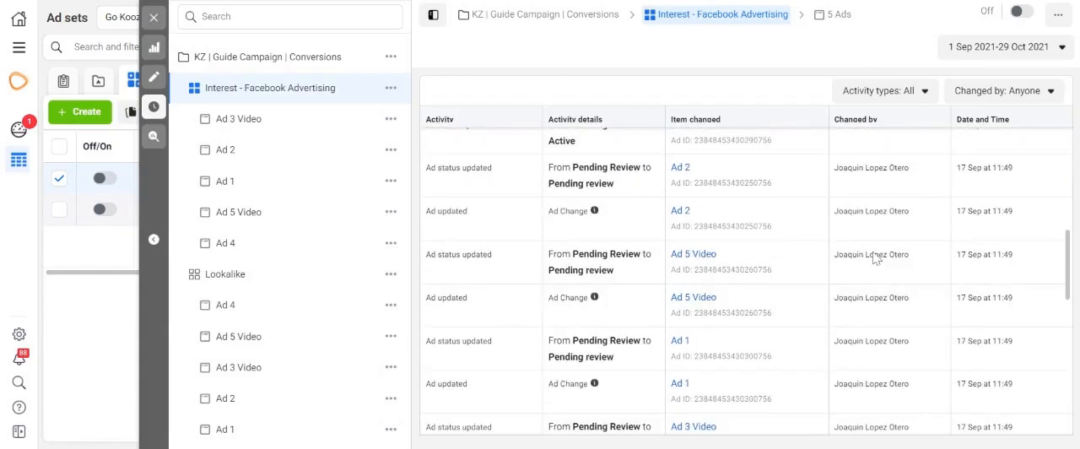
pyautogui.scroll(-3)
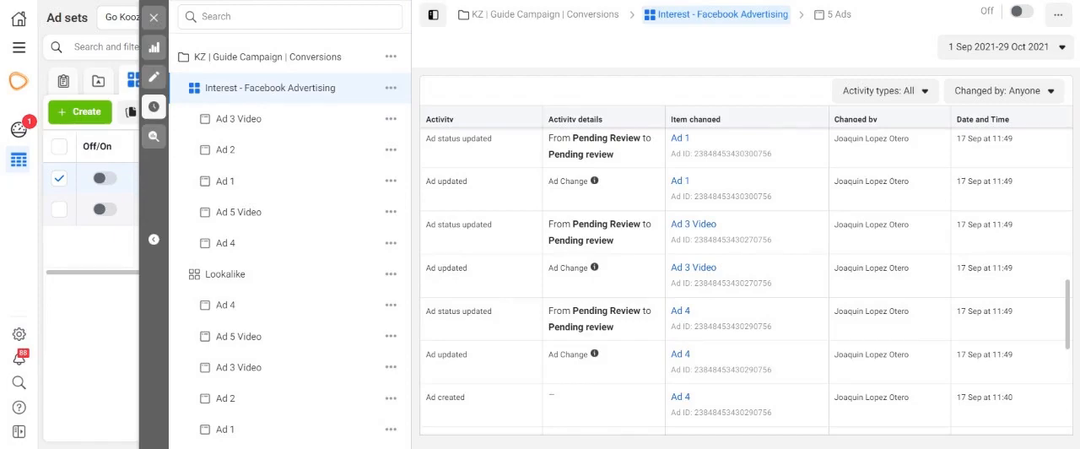
pyautogui.scroll(-3)
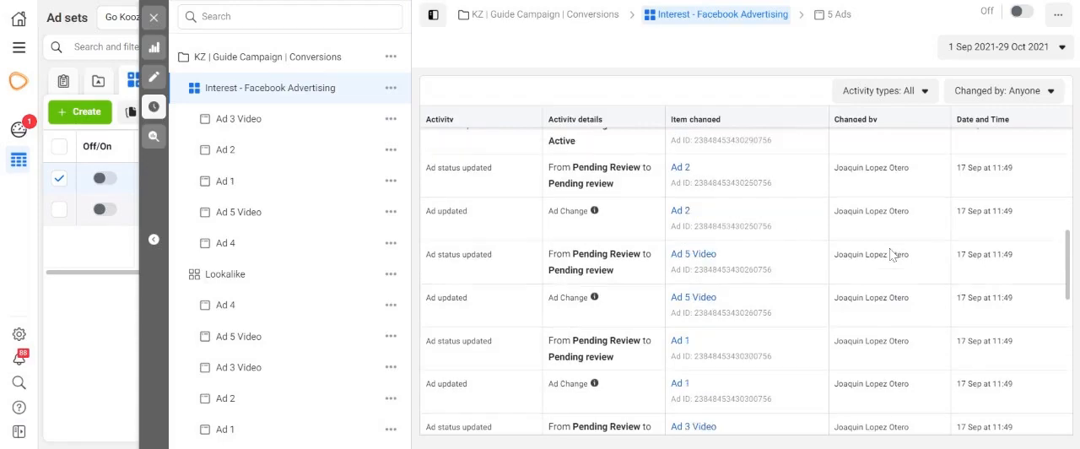
pyautogui.moveTo(891, 253)
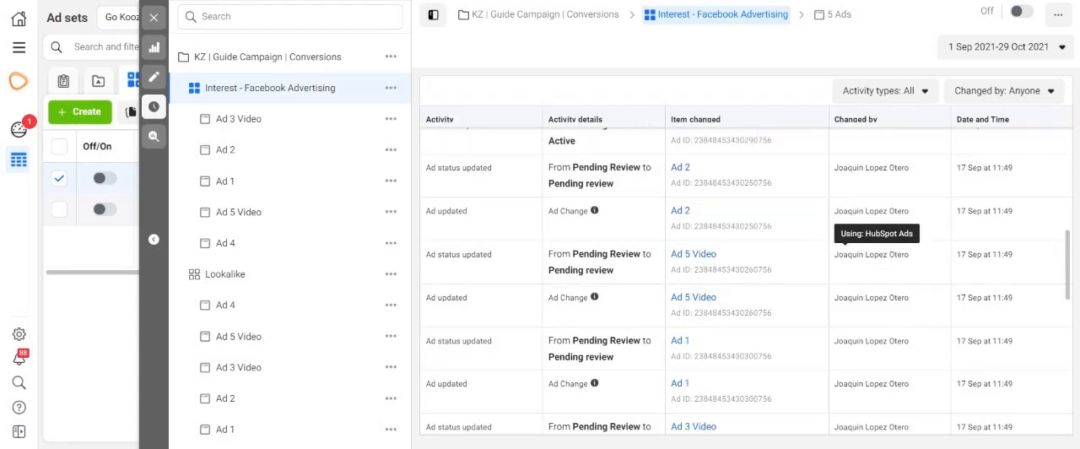